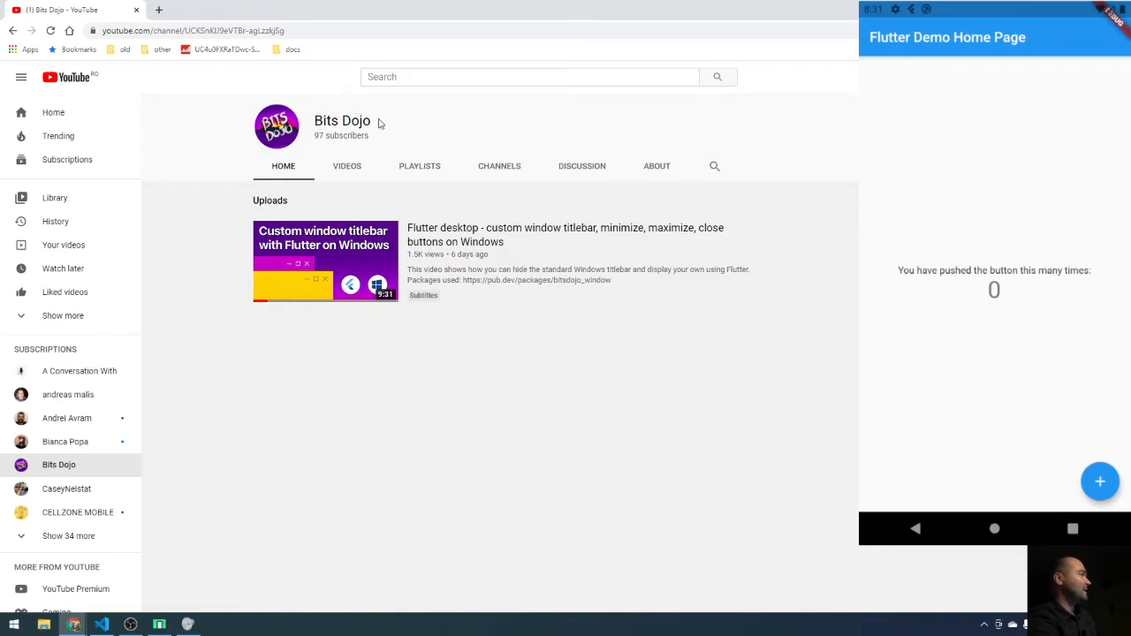
pyautogui.moveTo(358, 271)
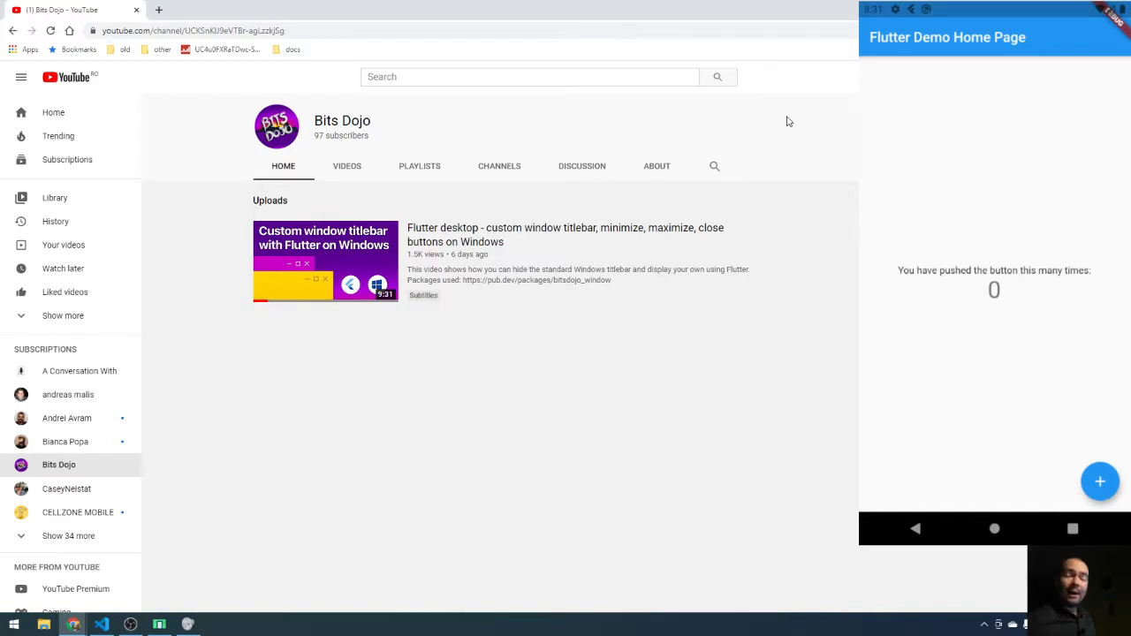
pyautogui.moveTo(766, 27)
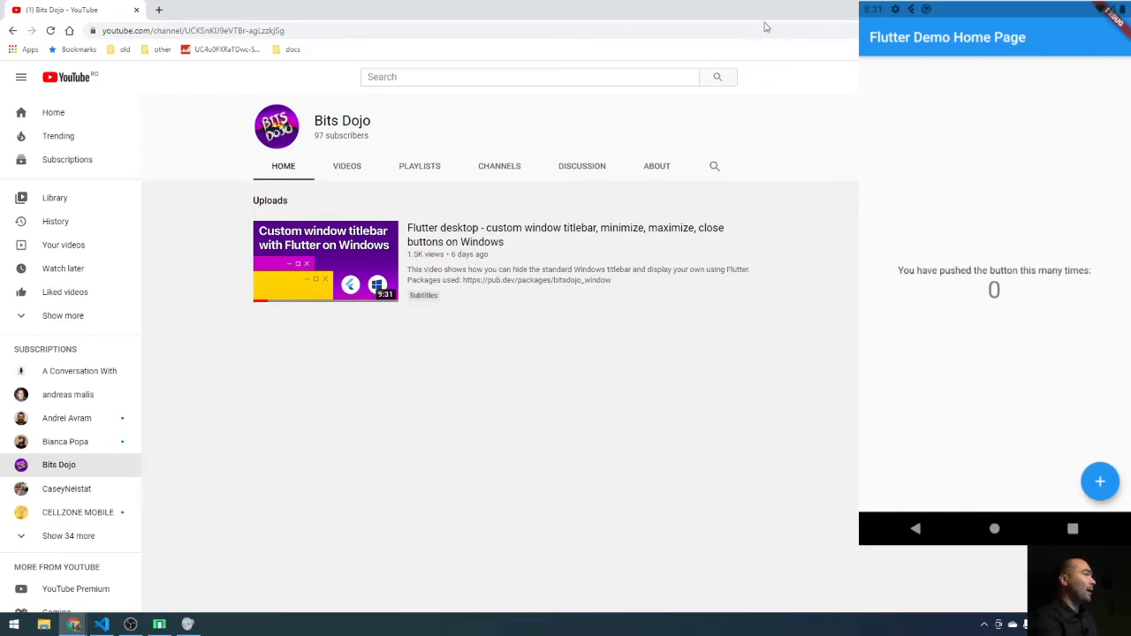
pyautogui.moveTo(773, 78)
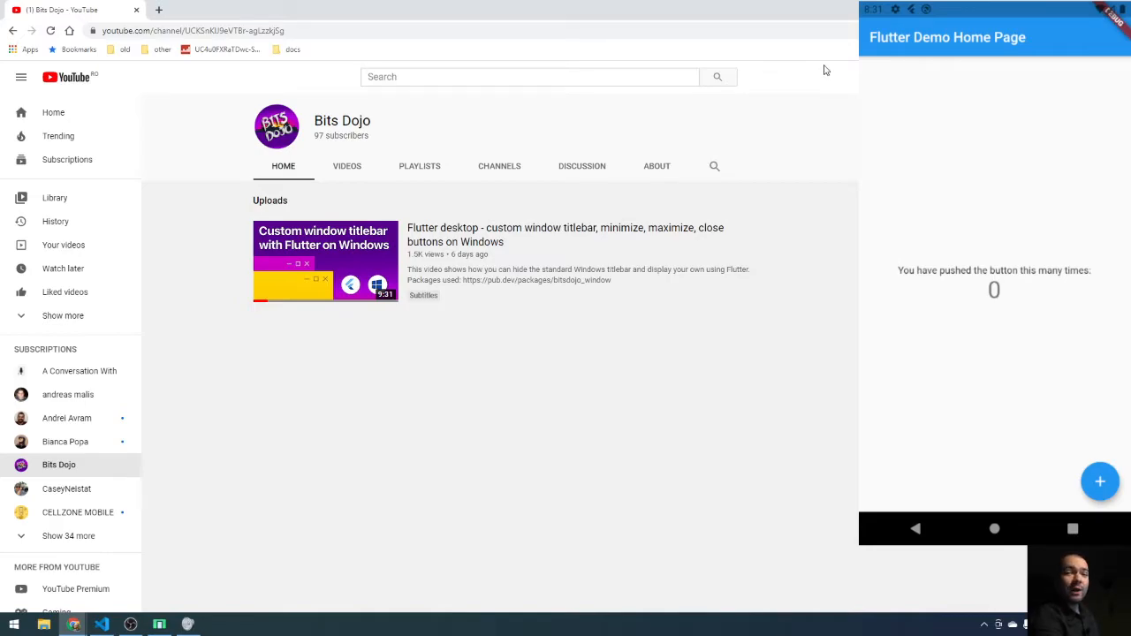
pyautogui.moveTo(822, 84)
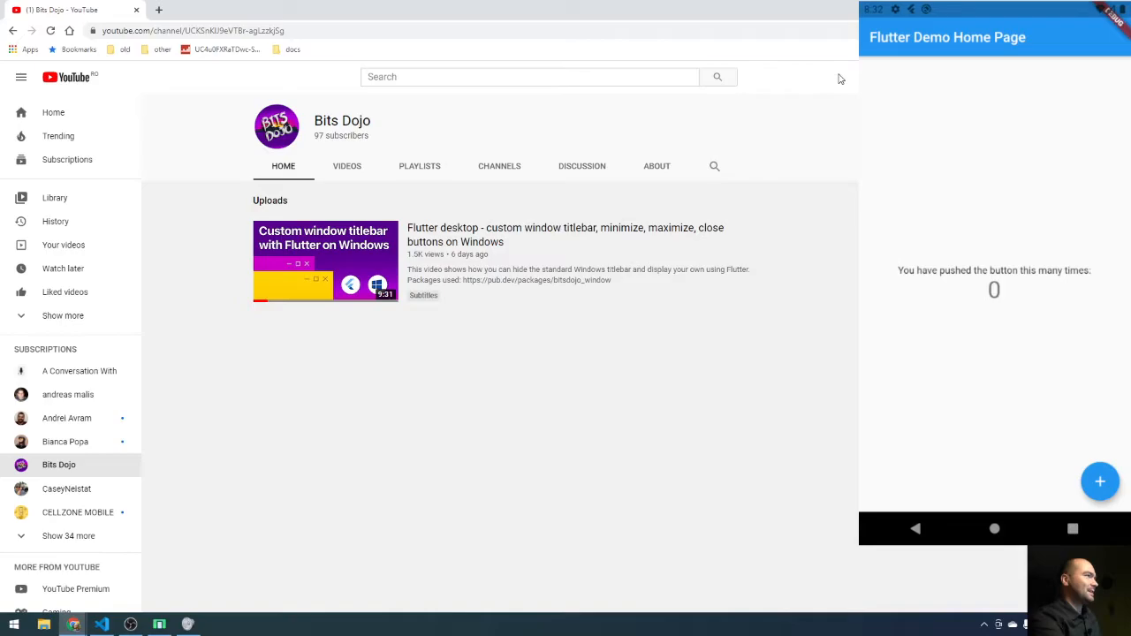
pyautogui.moveTo(62, 5)
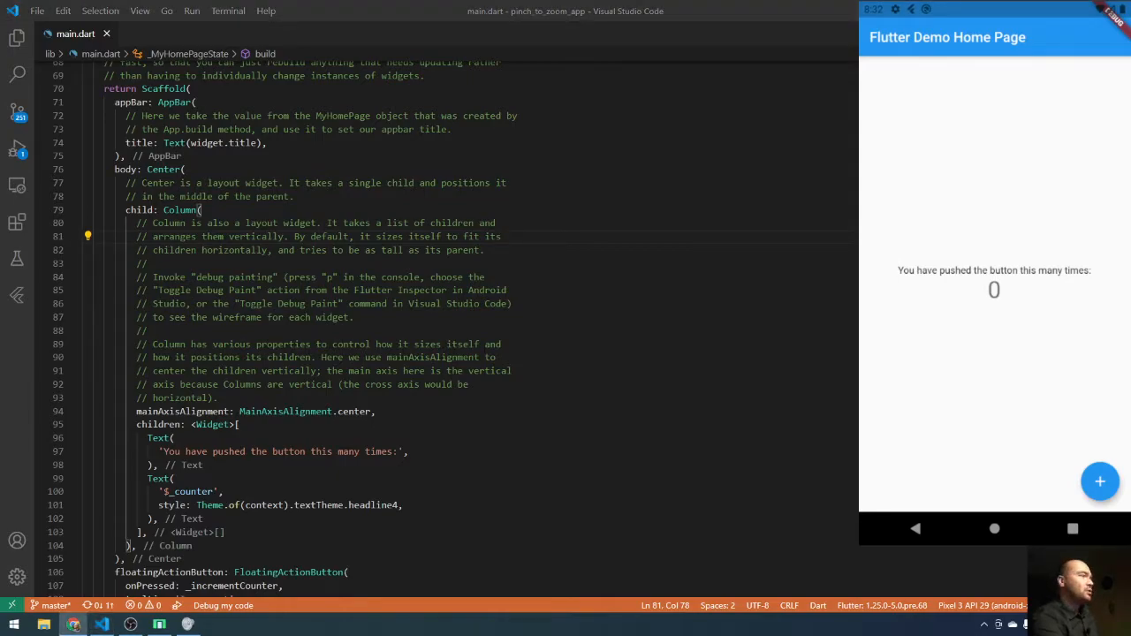
# Step: Bring the Bits Dojo YouTube channel page in Chrome to the front
pyautogui.click(583, 303)
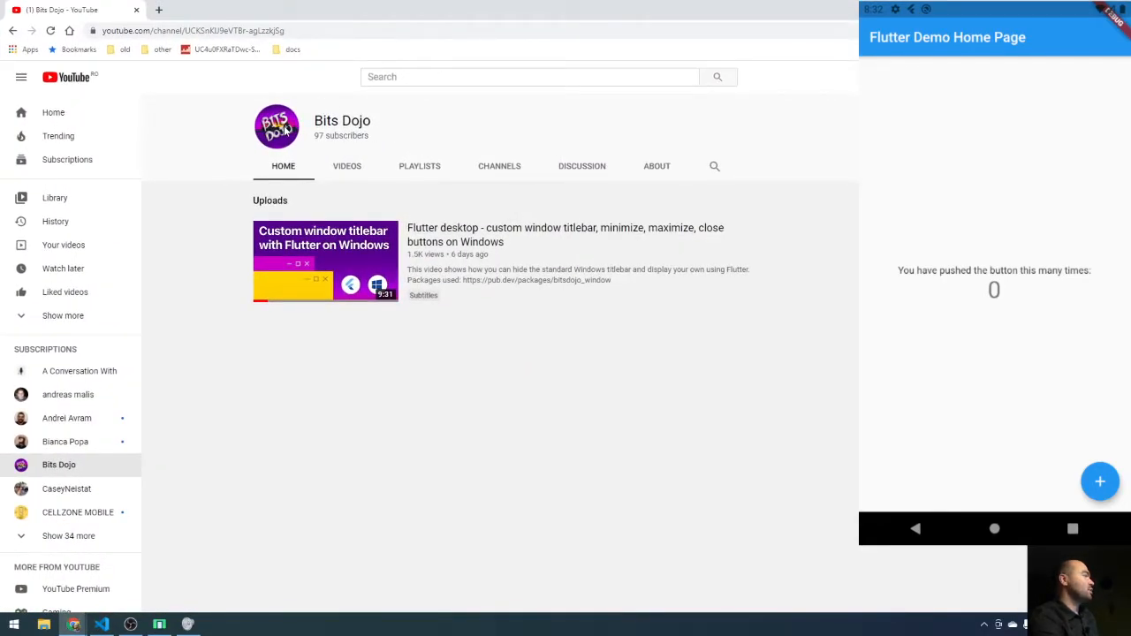
# Step: Return from the YouTube channel page to main.dart in Visual Studio Code
pyautogui.click(158, 9)
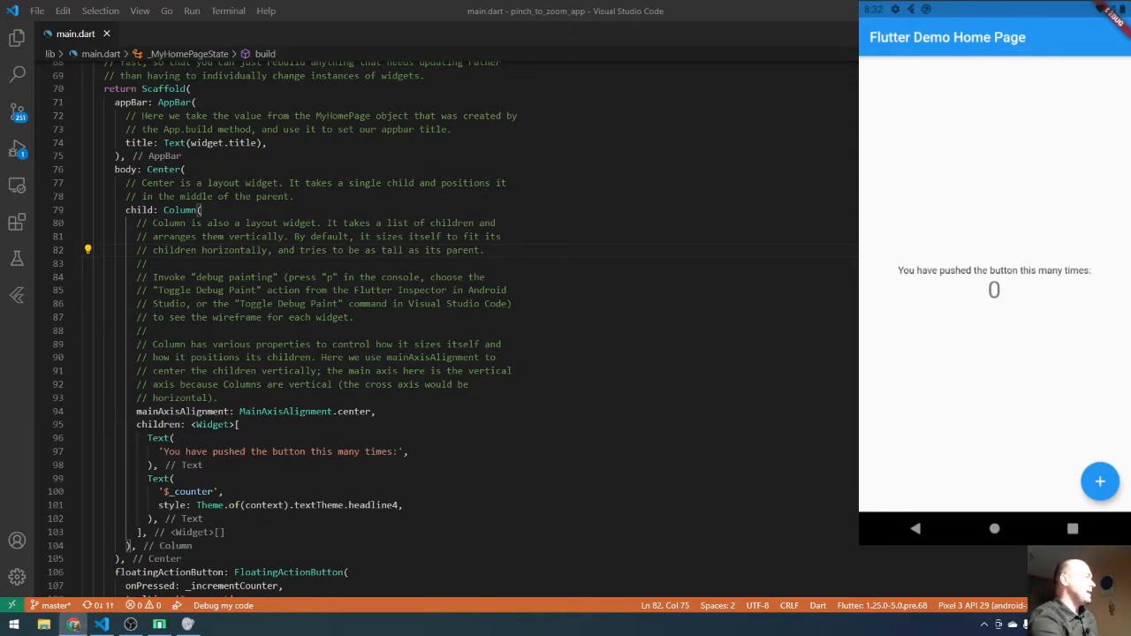
pyautogui.click(139, 331)
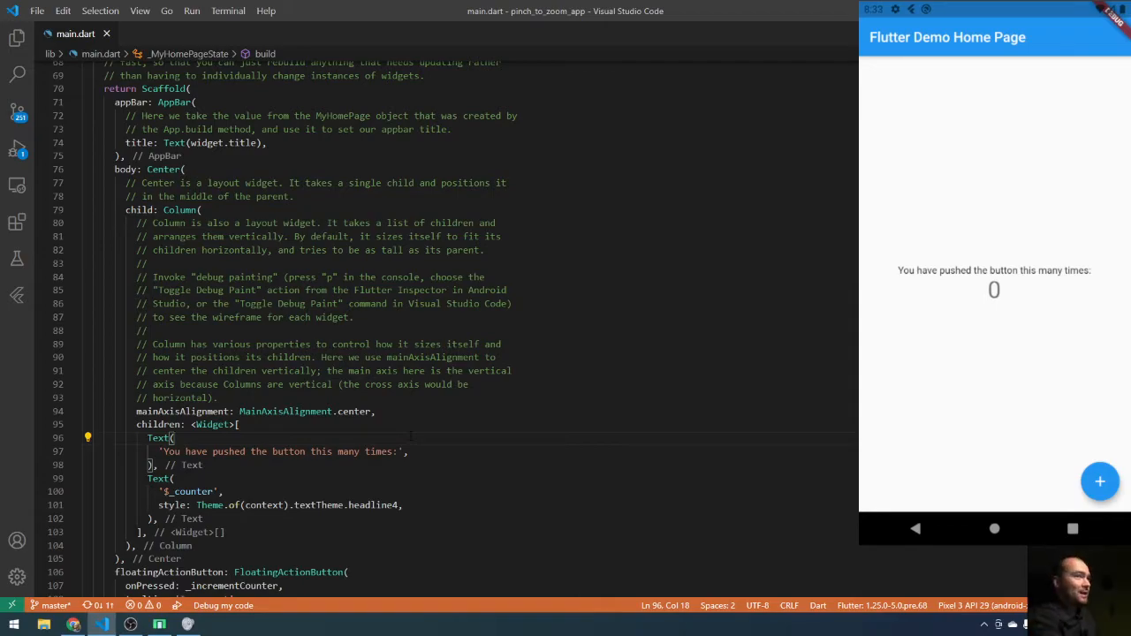
pyautogui.scroll(-3)
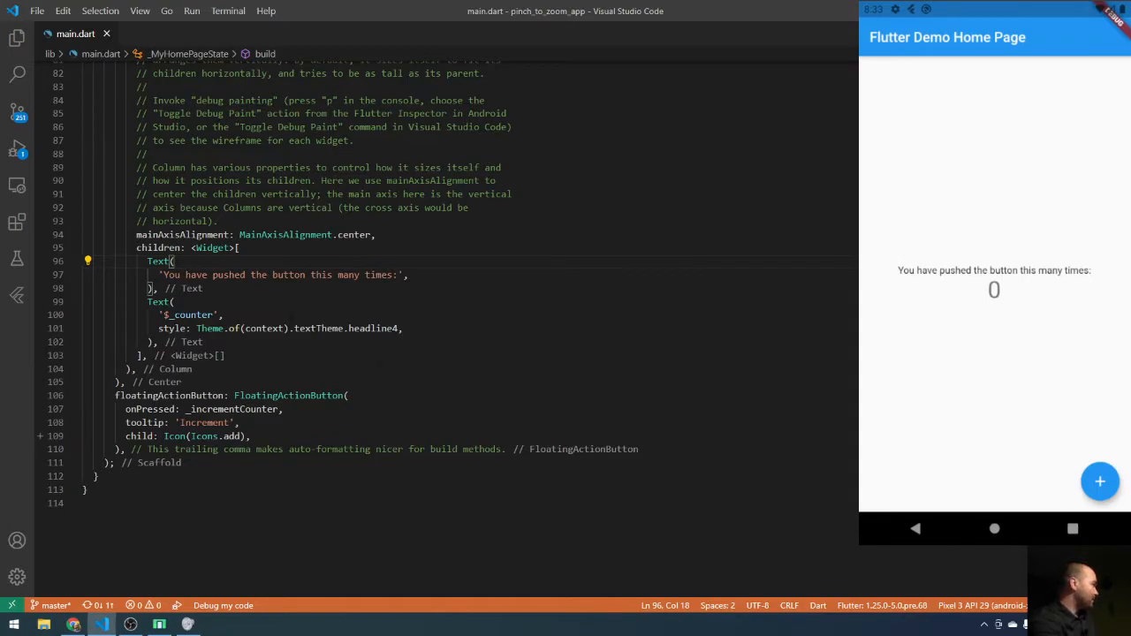
pyautogui.scroll(3)
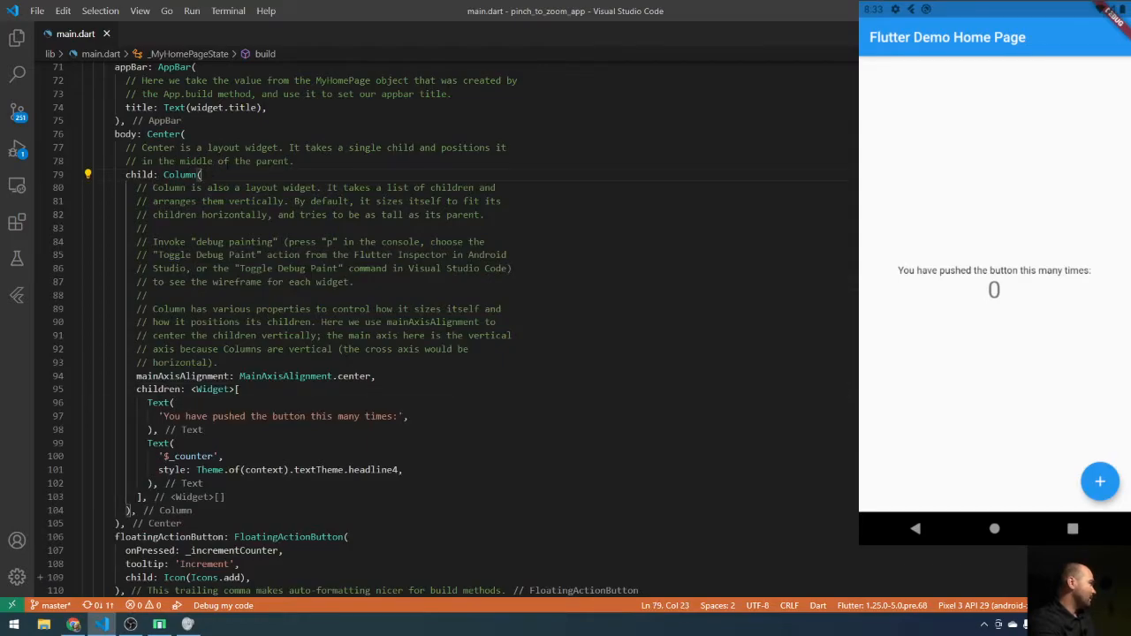
pyautogui.scroll(-3)
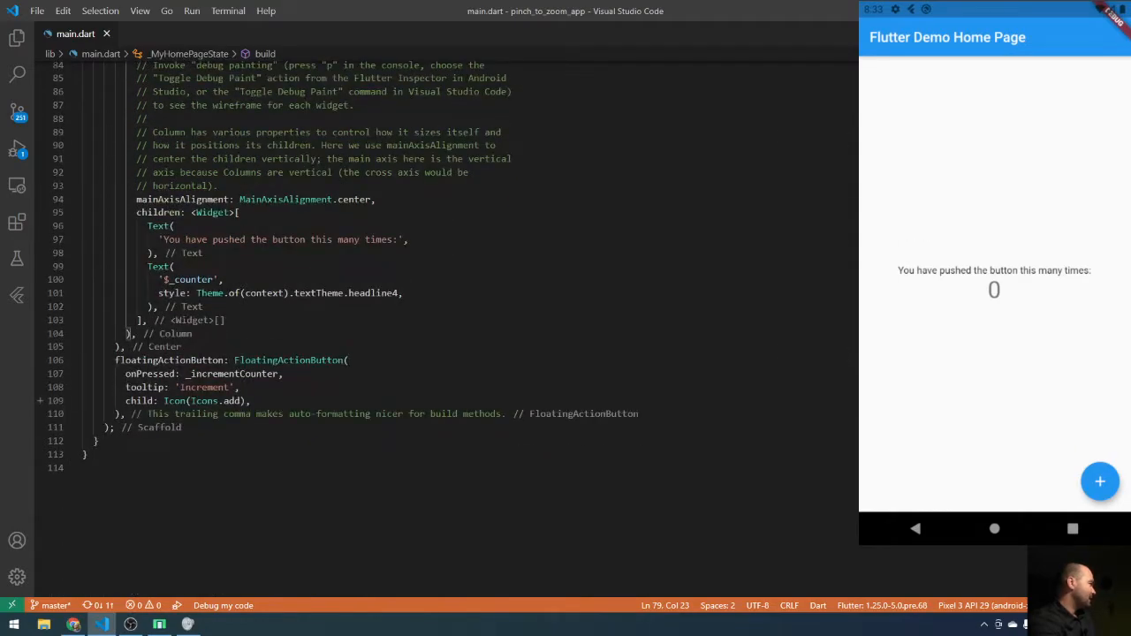
# Step: Replace the centered counter Column with Container() and clear the boilerplate comments from main.dart
pyautogui.click(128, 333)
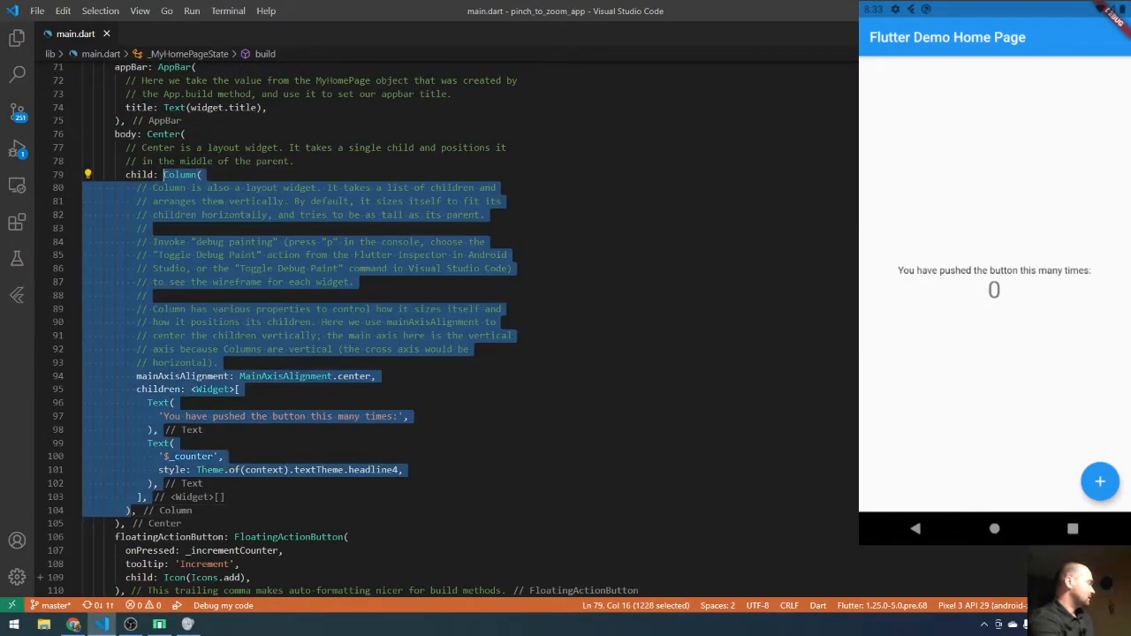
pyautogui.write('Container')
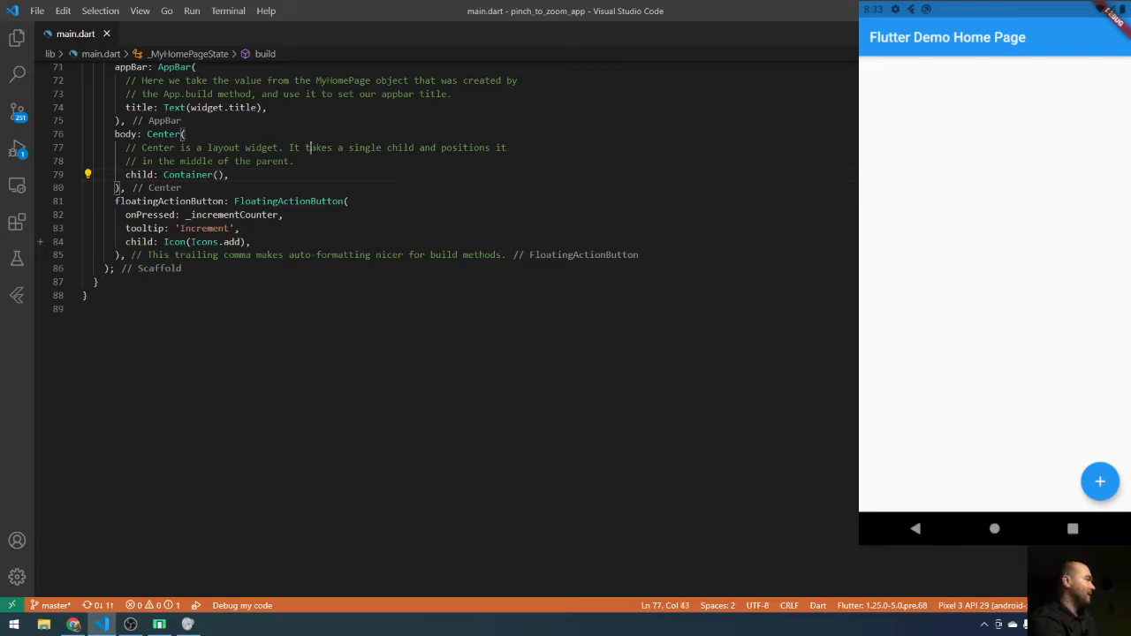
pyautogui.click(126, 187)
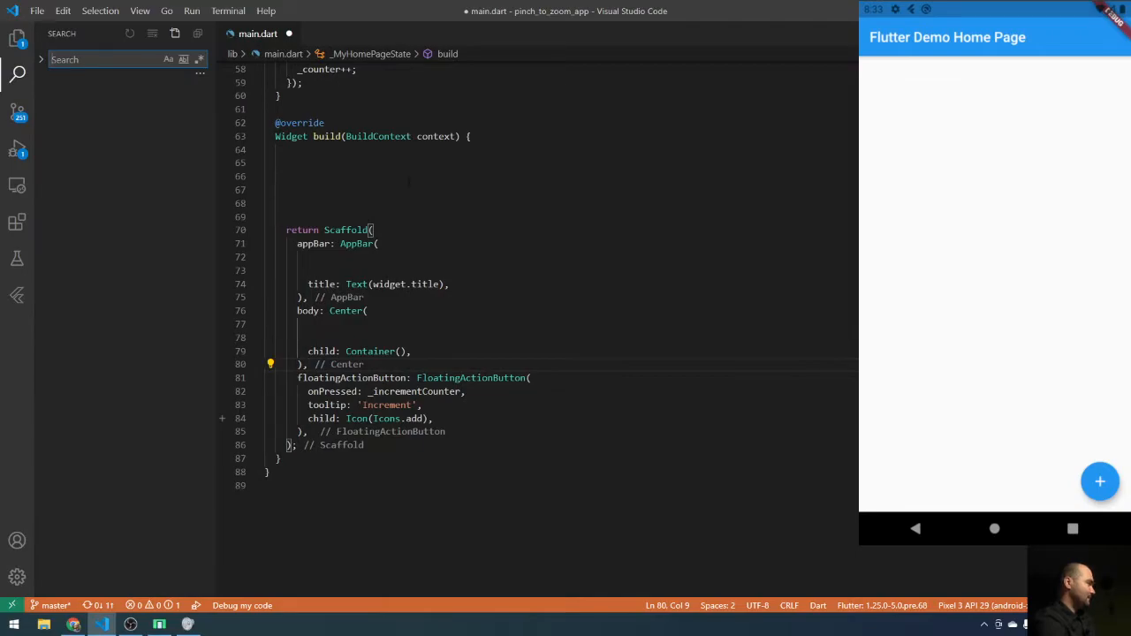
pyautogui.click(287, 177)
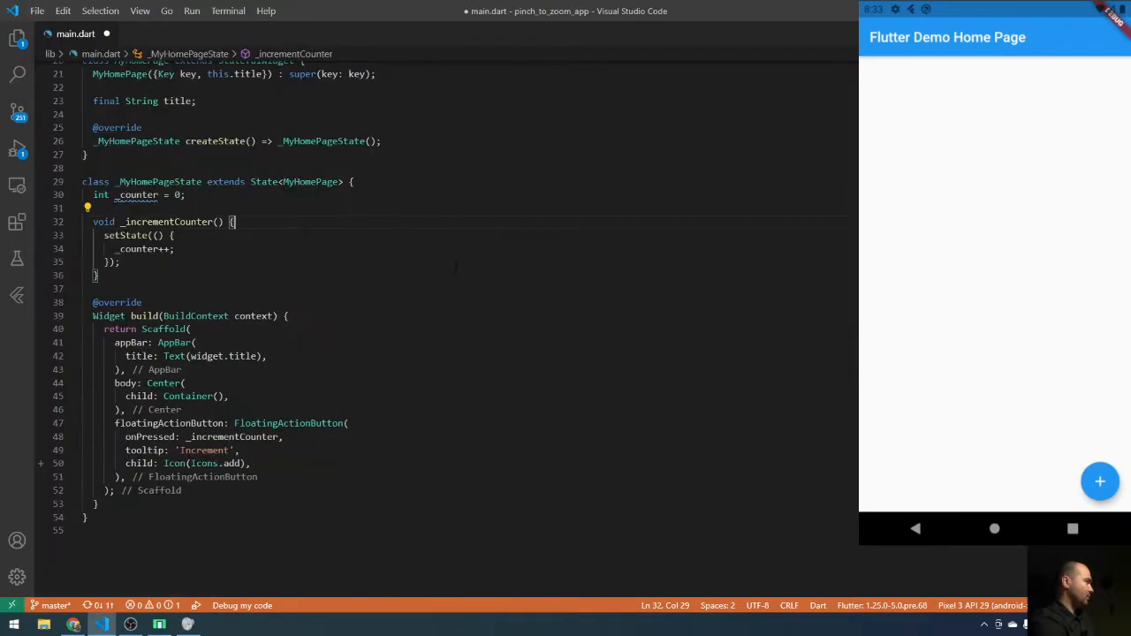
pyautogui.scroll(-3)
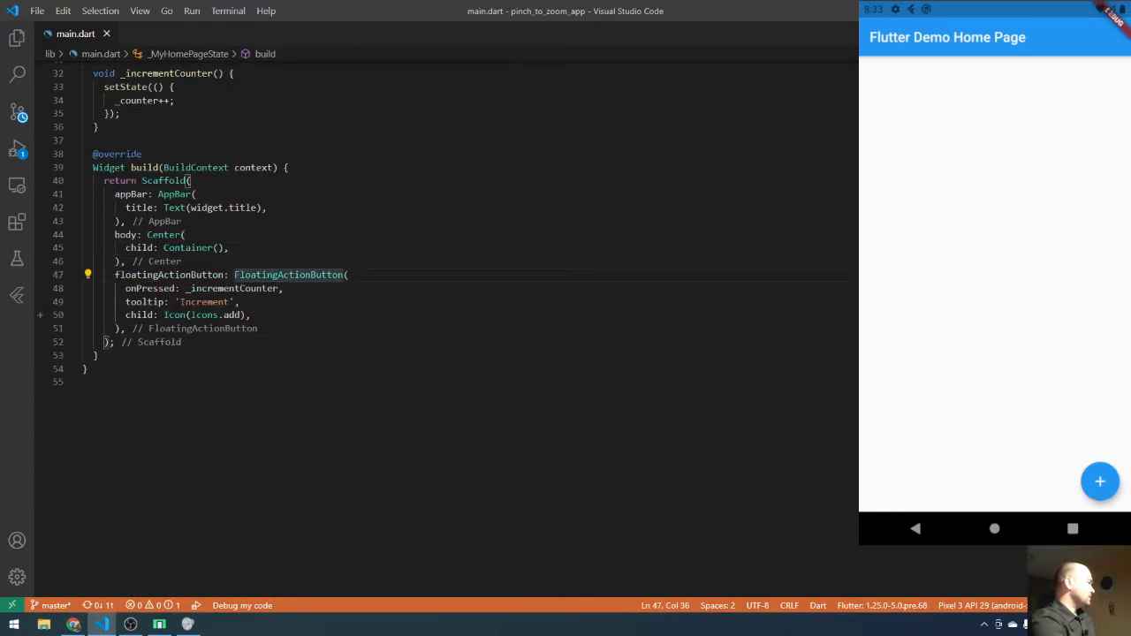
# Step: Rename Container to InteractiveViewer and give it child: Image.network('') with an empty URL
pyautogui.doubleClick(188, 248)
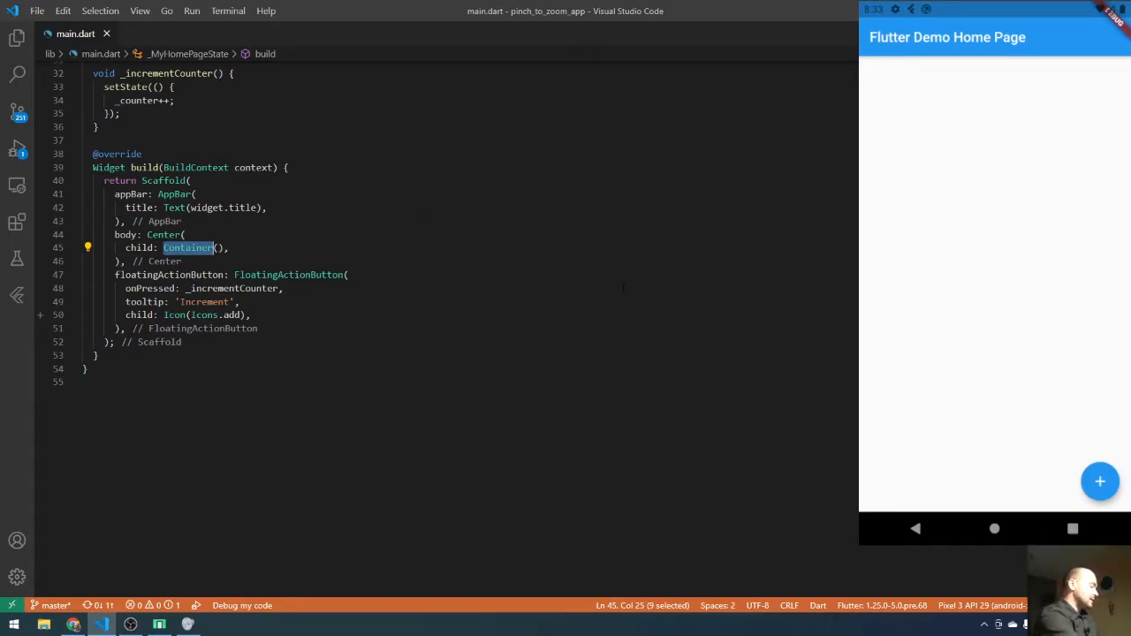
pyautogui.write('InteractiveView')
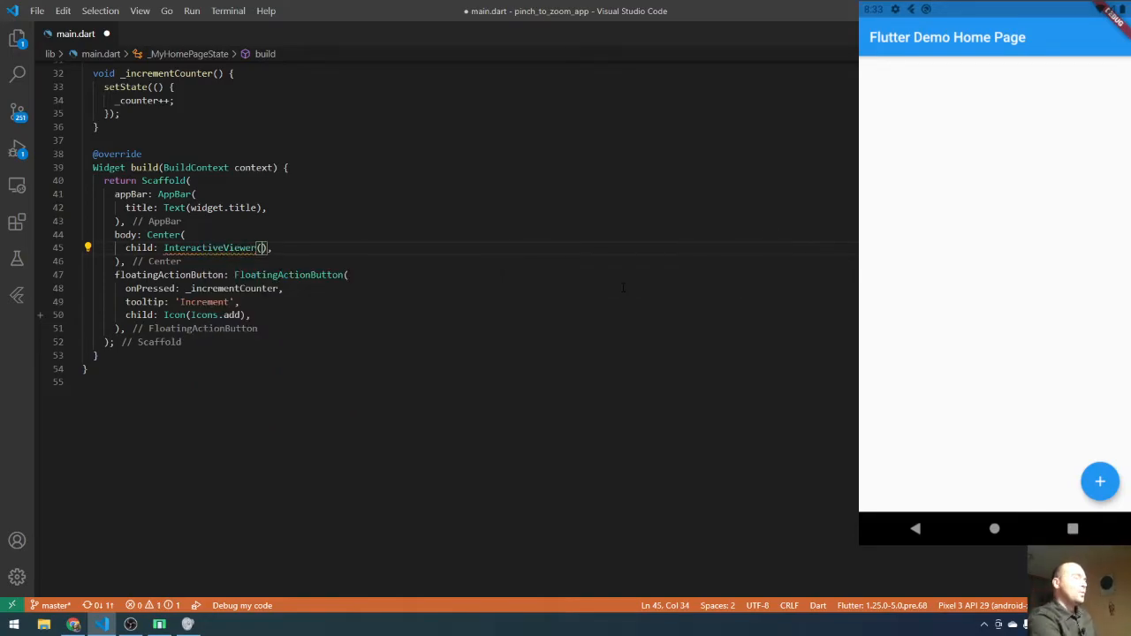
pyautogui.press('enter')
pyautogui.write('child: ,')
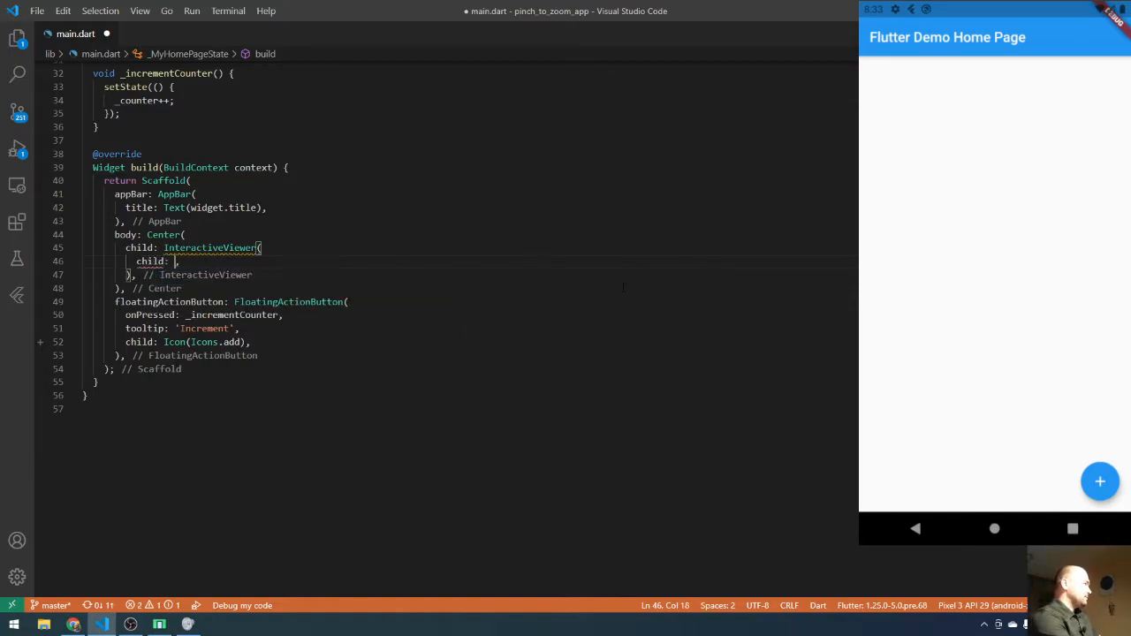
pyautogui.write('Image')
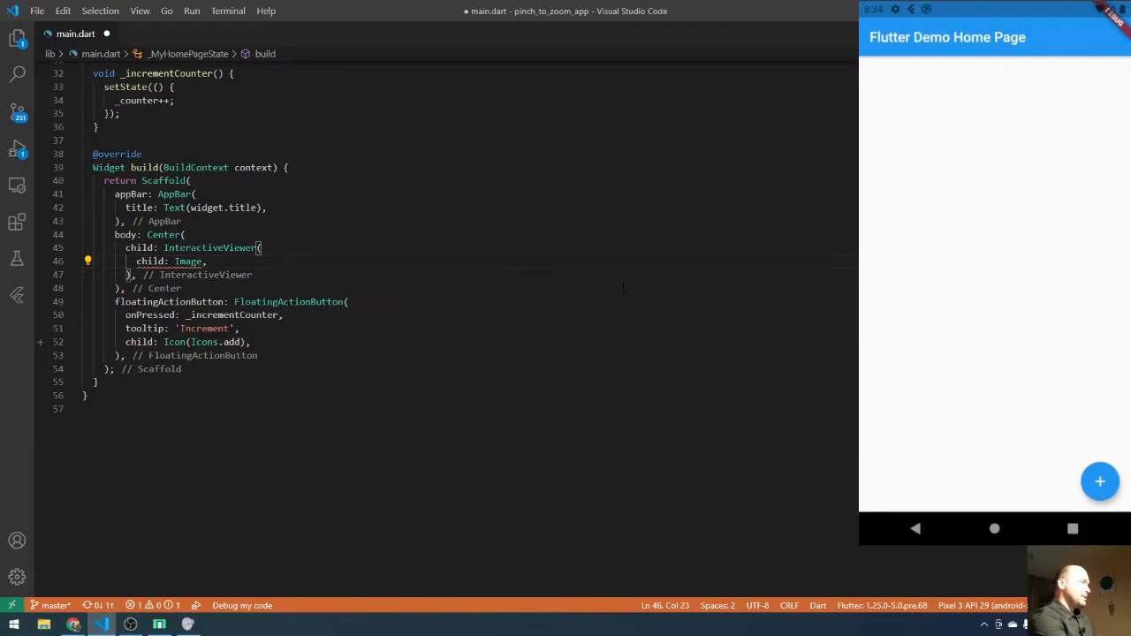
pyautogui.write(".network('")
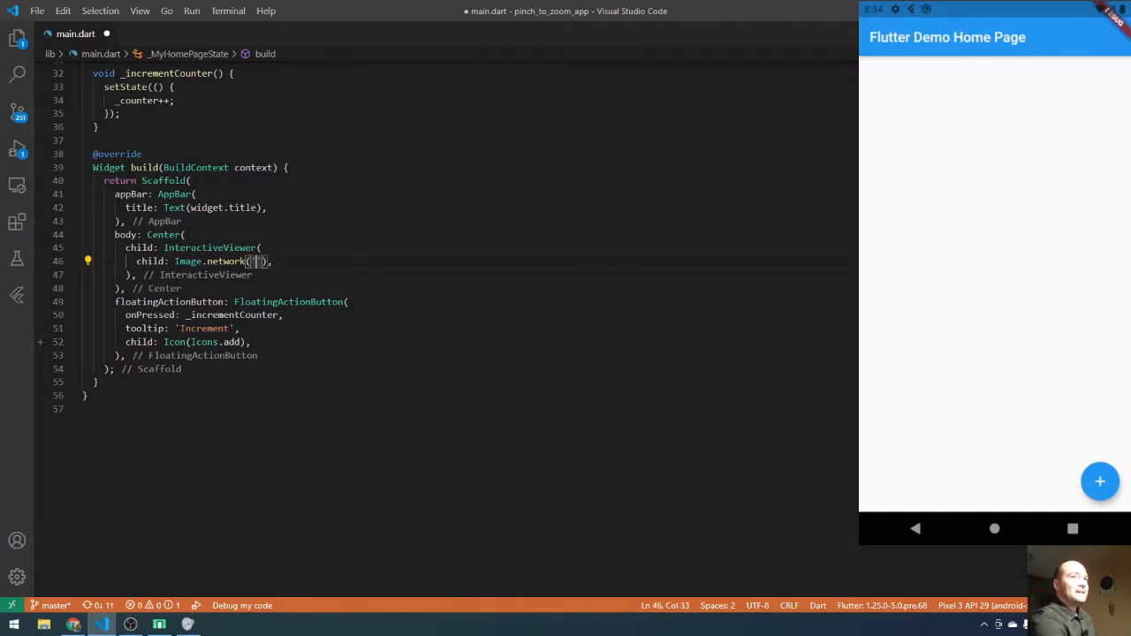
# Step: Open the Bits Dojo channel avatar as a standalone image and bring up Copy image address
pyautogui.click(73, 624)
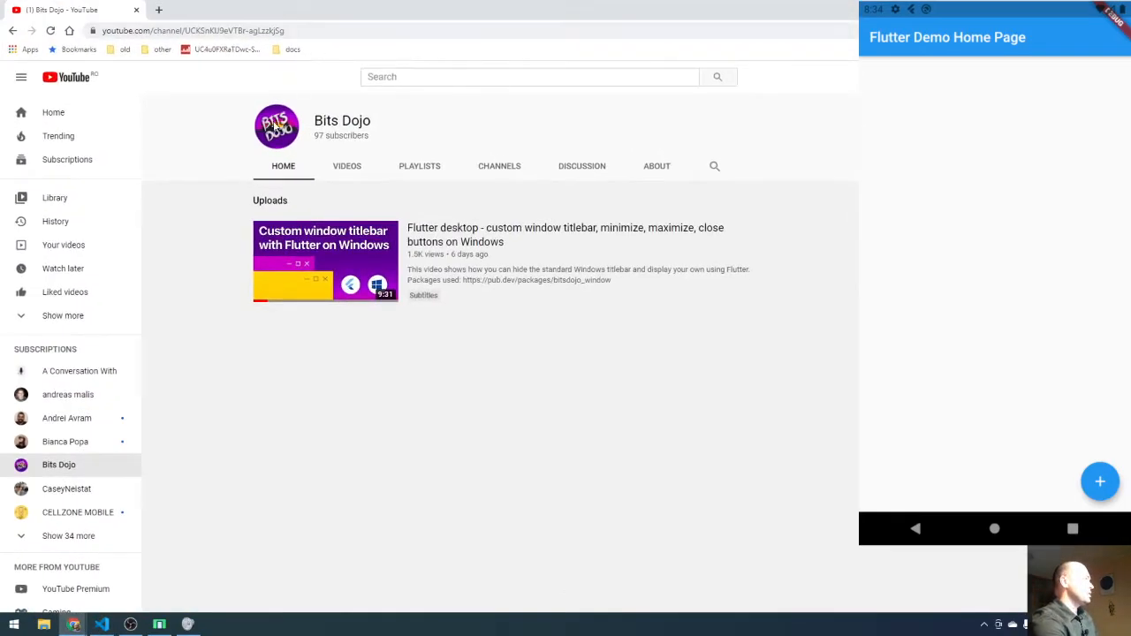
pyautogui.rightClick(276, 124)
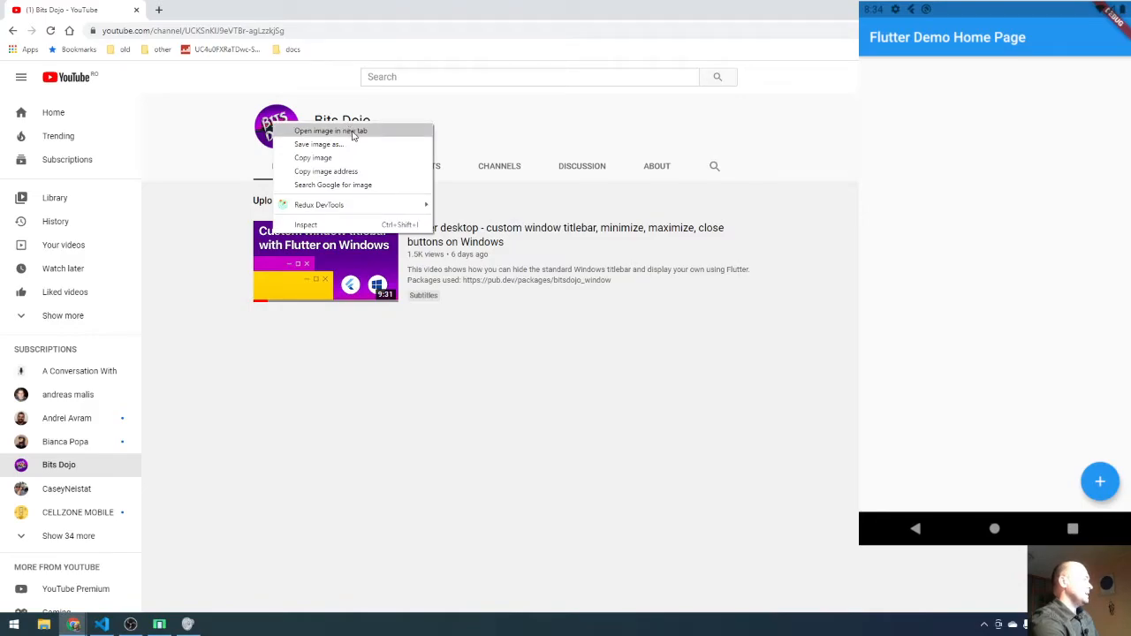
pyautogui.click(330, 130)
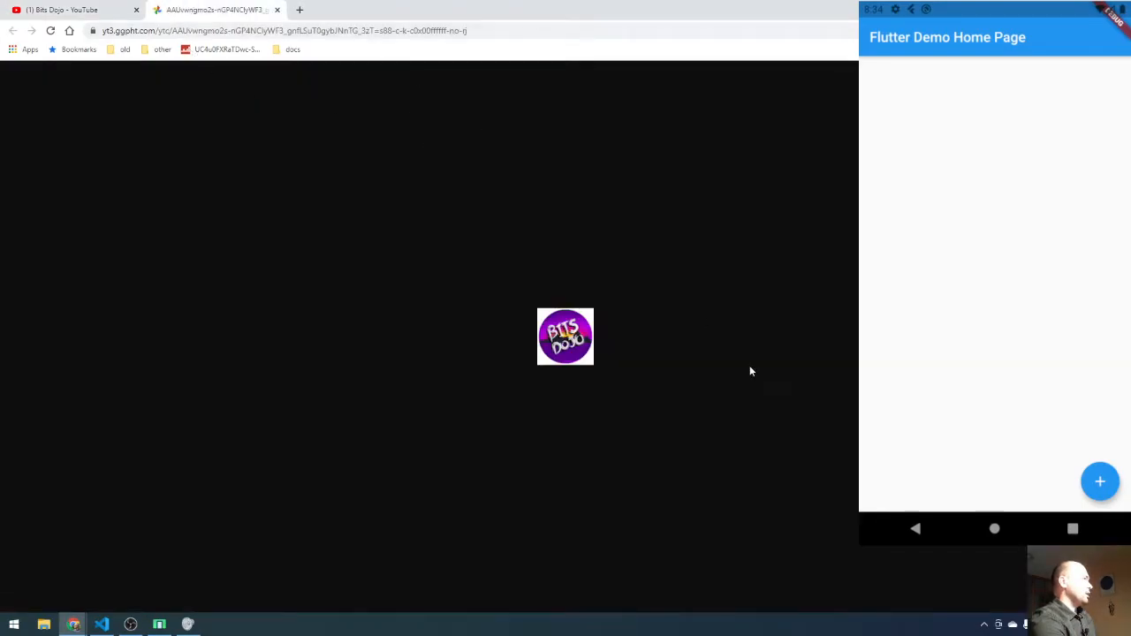
pyautogui.rightClick(566, 337)
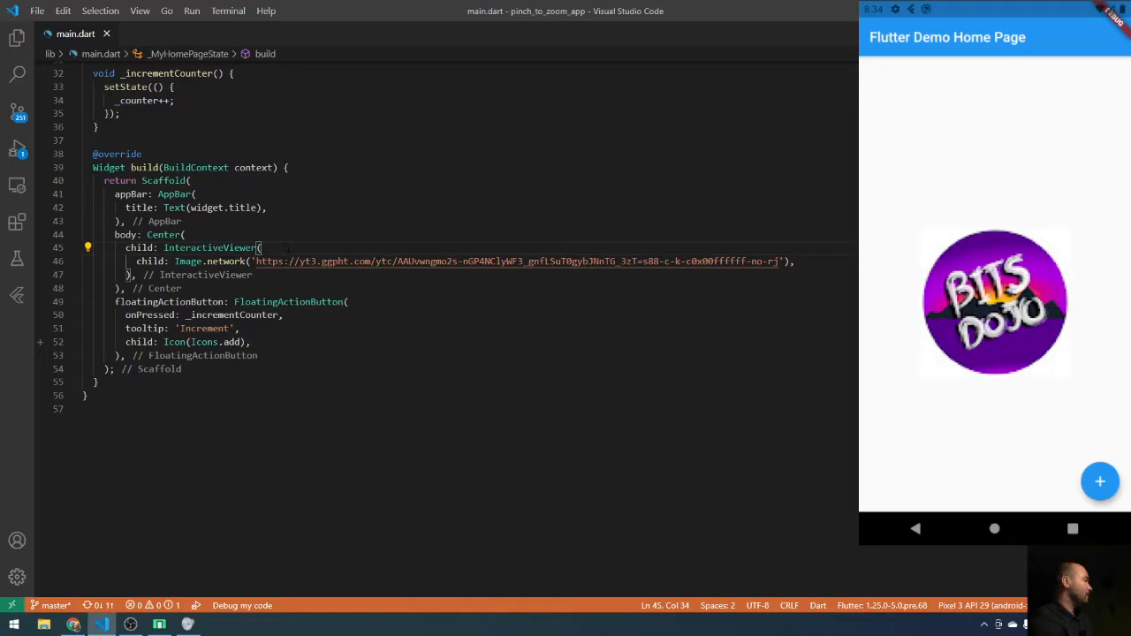
# Step: Add minScale: 0.2 to the InteractiveViewer, save, and hot reload
pyautogui.write('minScale:')
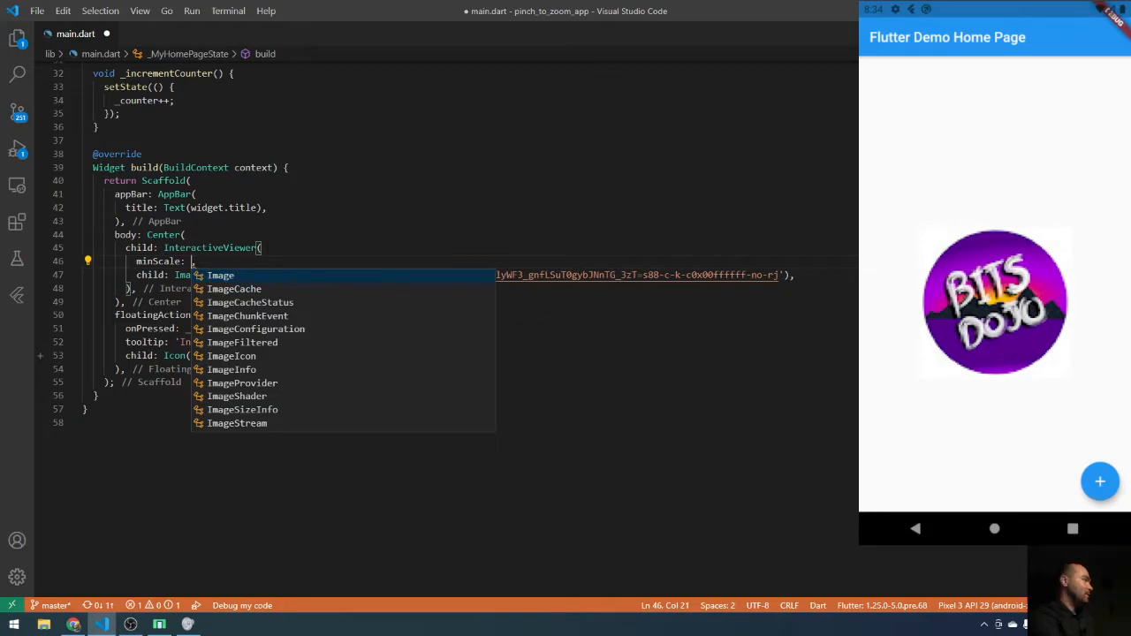
pyautogui.write('0.2')
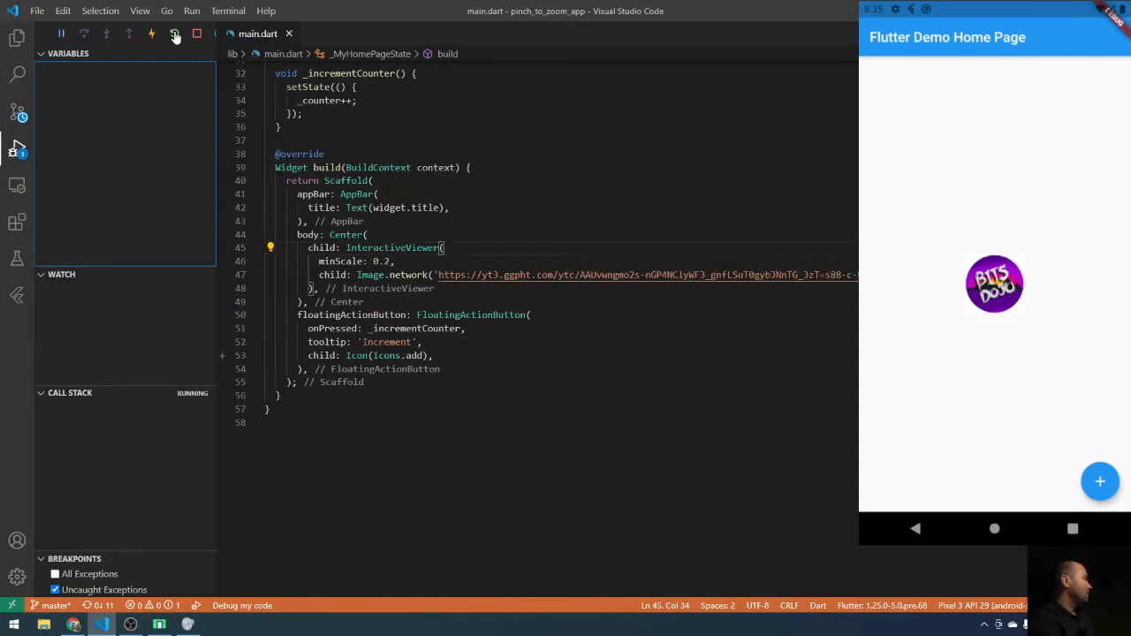
# Step: Duplicate the minScale line below itself and rename the copy to maxScale: 0.2
pyautogui.click(197, 34)
pyautogui.write('maxScale: 0.2,')
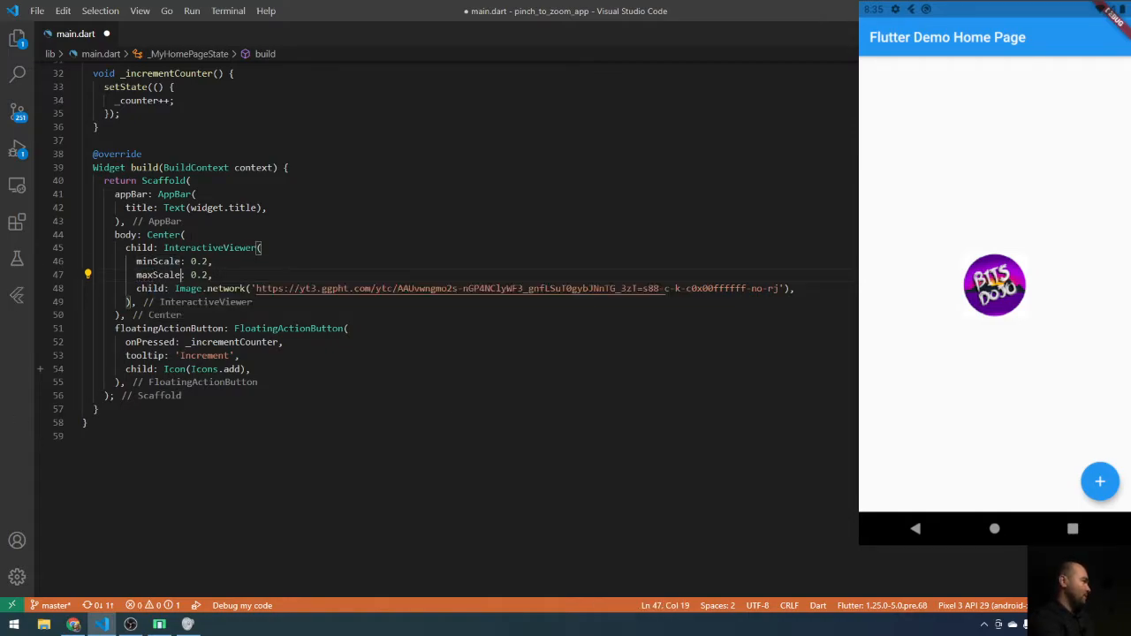
# Step: Change maxScale to 10.2, save, and zoom the logo in on the emulator
pyautogui.write('1')
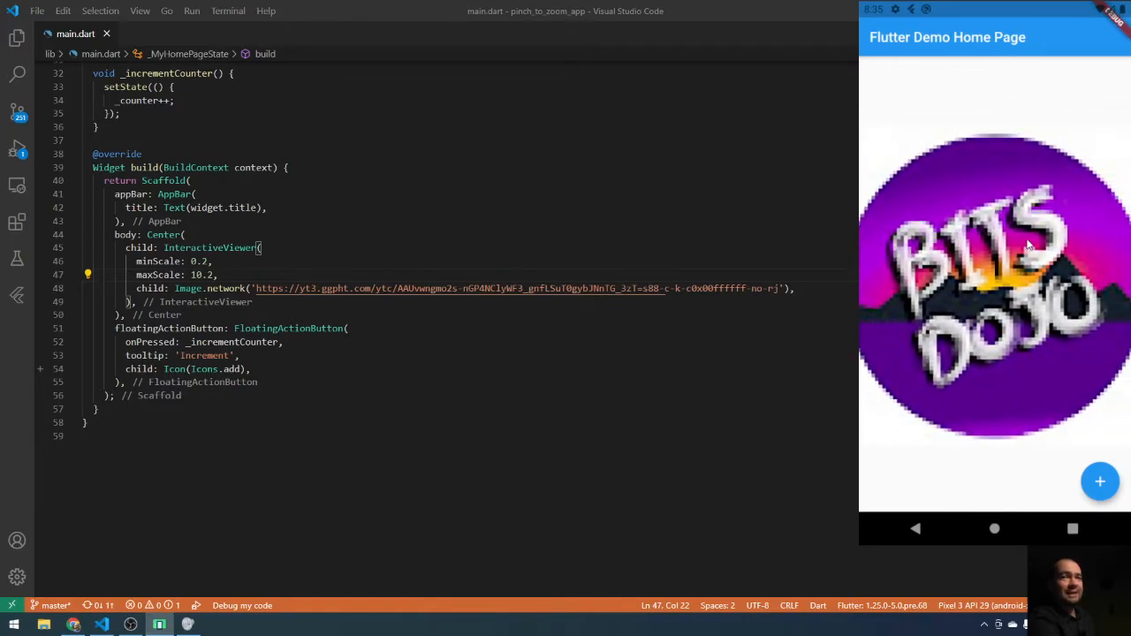
pyautogui.moveTo(1032, 194)
pyautogui.write('0')
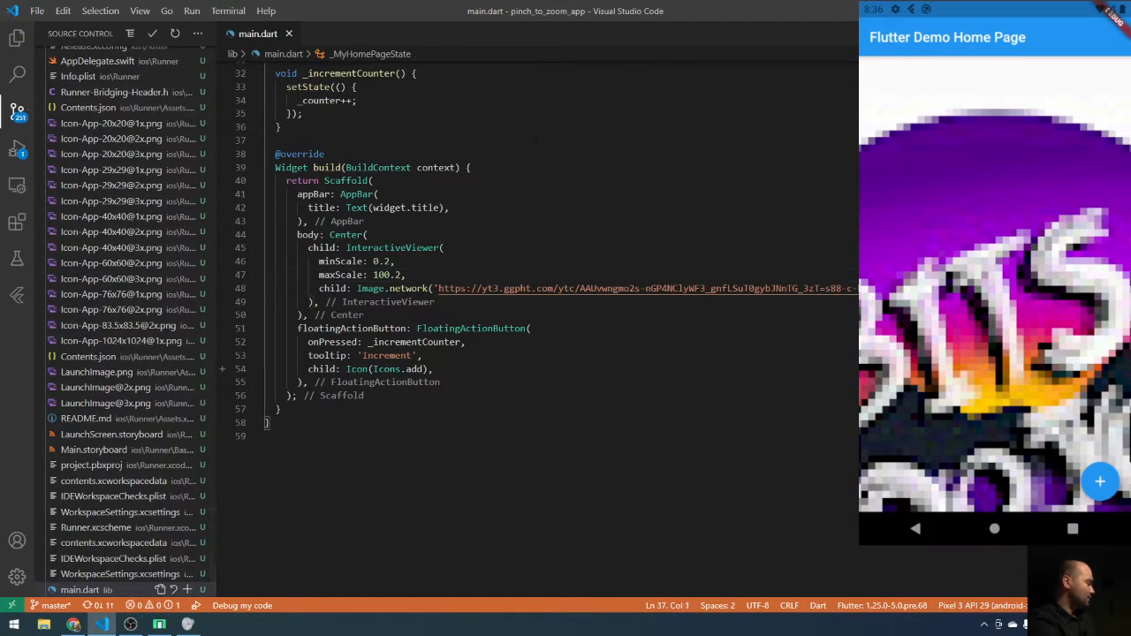
# Step: Hide the Source Control side bar and place the cursor at the InteractiveViewer's child
pyautogui.click(17, 111)
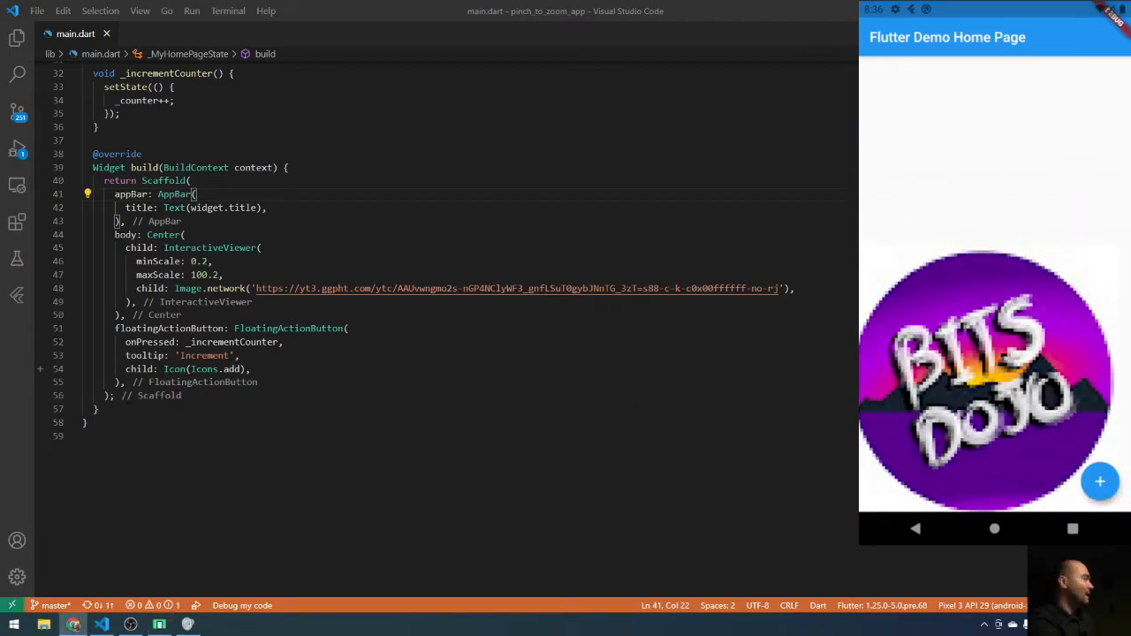
pyautogui.click(283, 342)
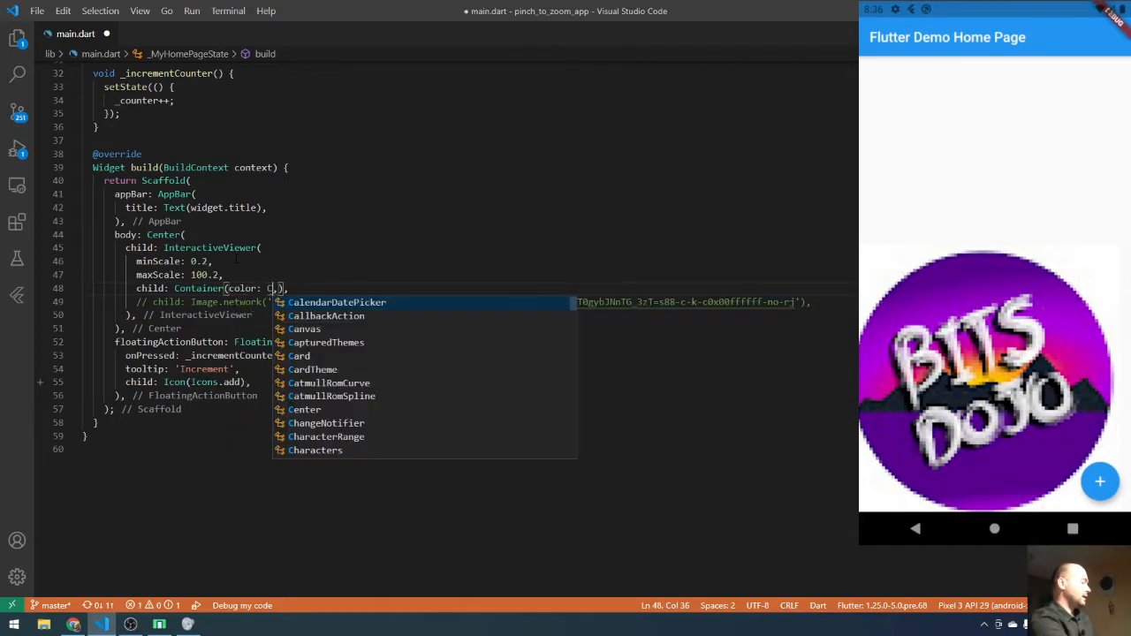
# Step: Make the child a Container with color Colors.blue, width 100 and height 100
pyautogui.write('olors.b')
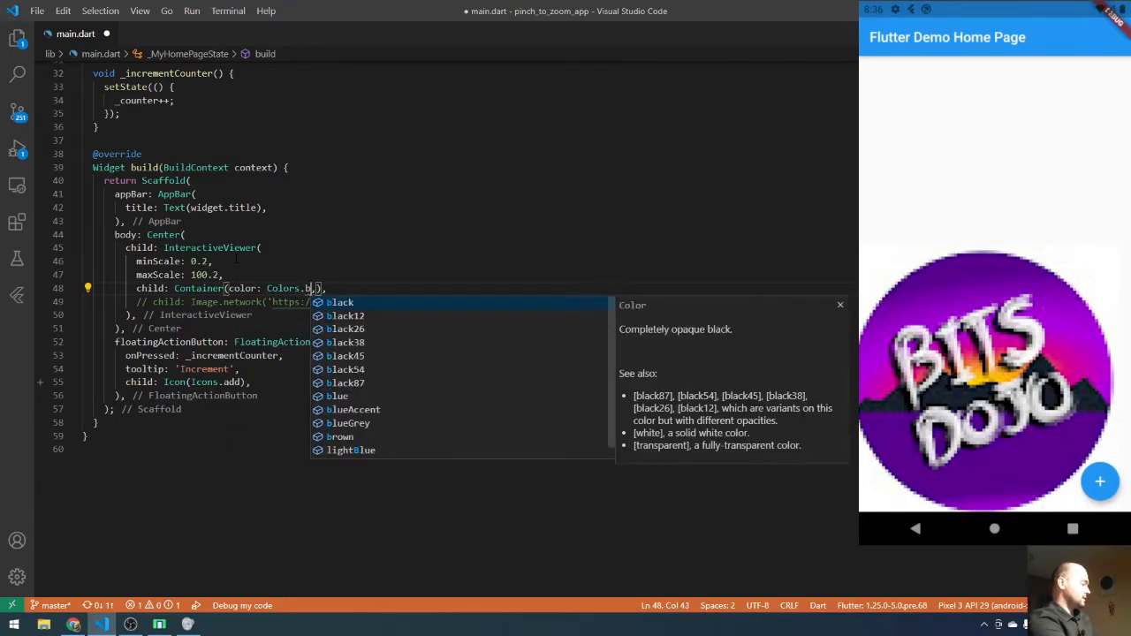
pyautogui.click(340, 302)
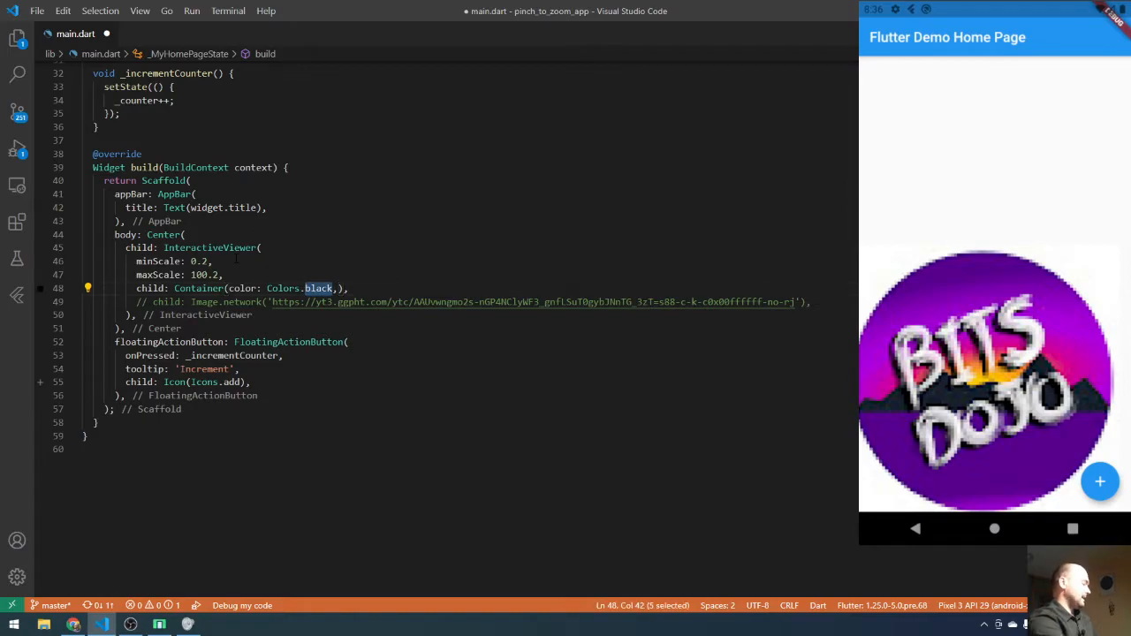
pyautogui.write('blue')
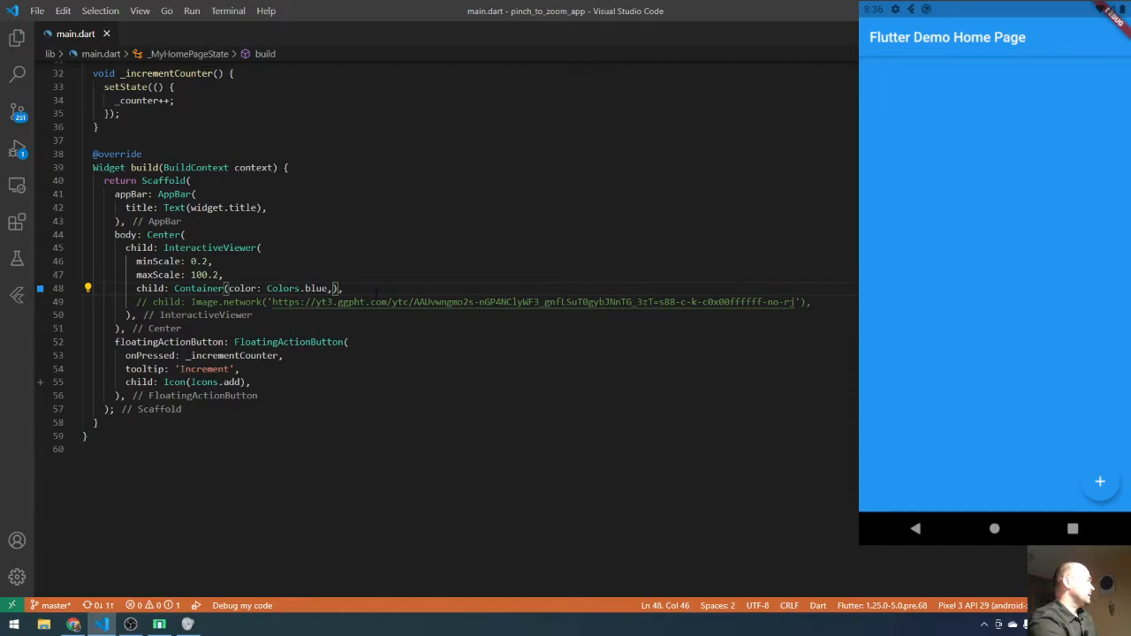
pyautogui.write('width: 100m height: 1')
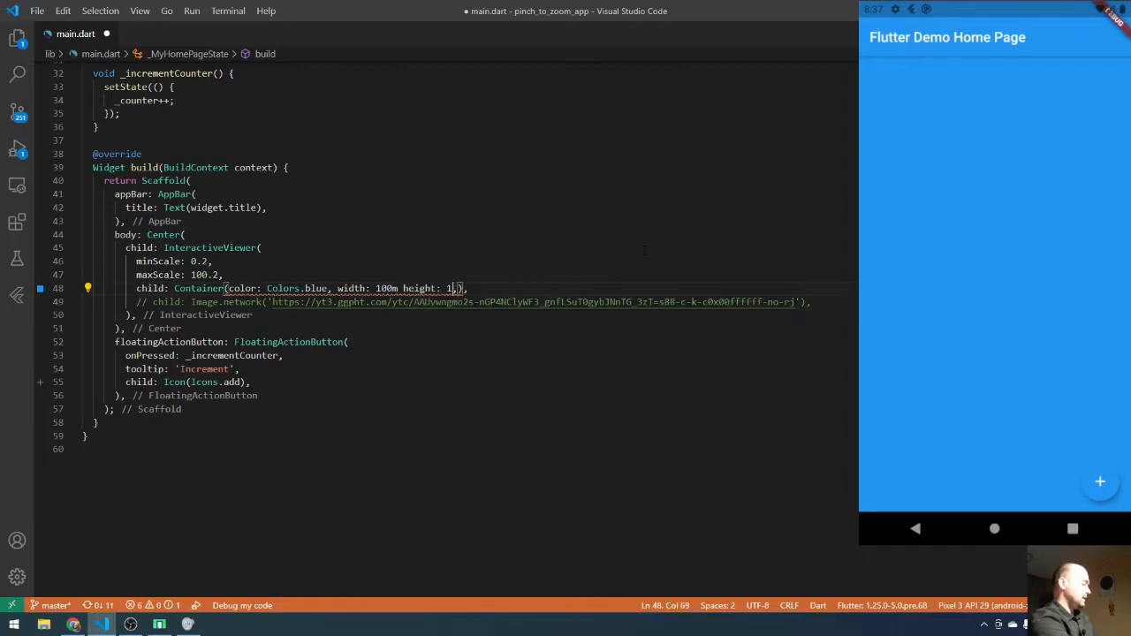
pyautogui.write('00')
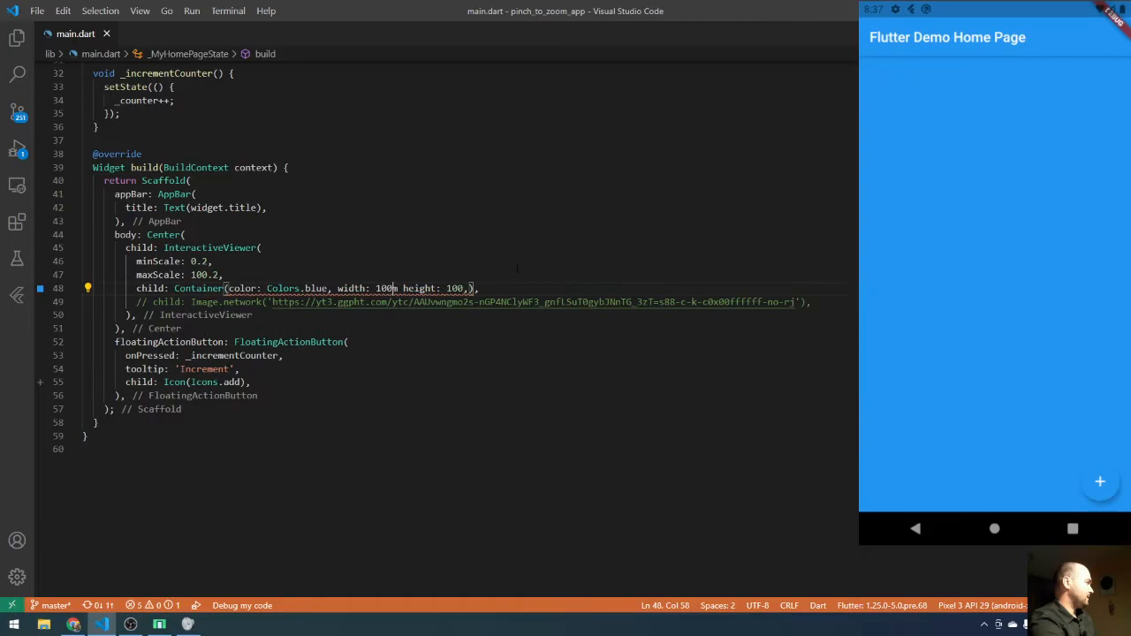
pyautogui.write(',')
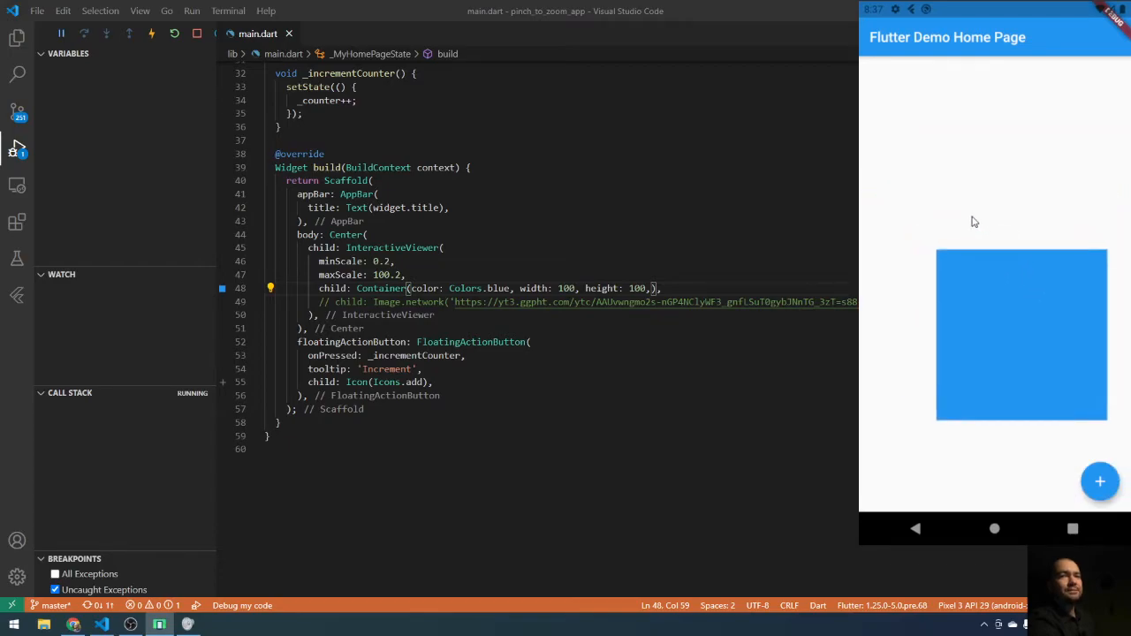
pyautogui.moveTo(1022, 334); pyautogui.dragTo(982, 271)
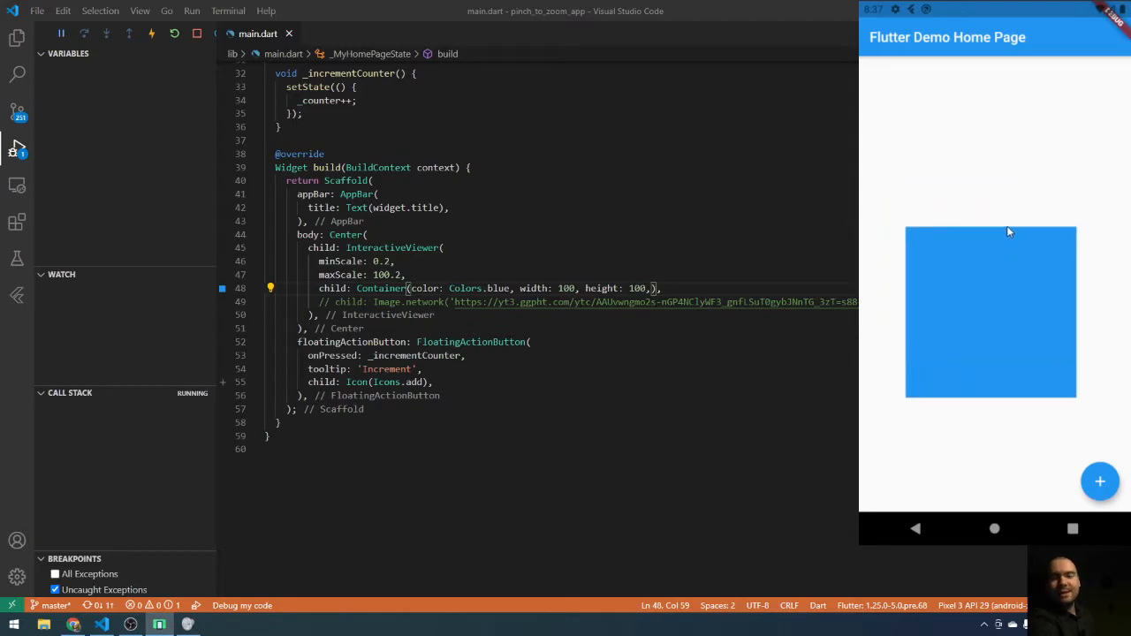
pyautogui.moveTo(1010, 241)
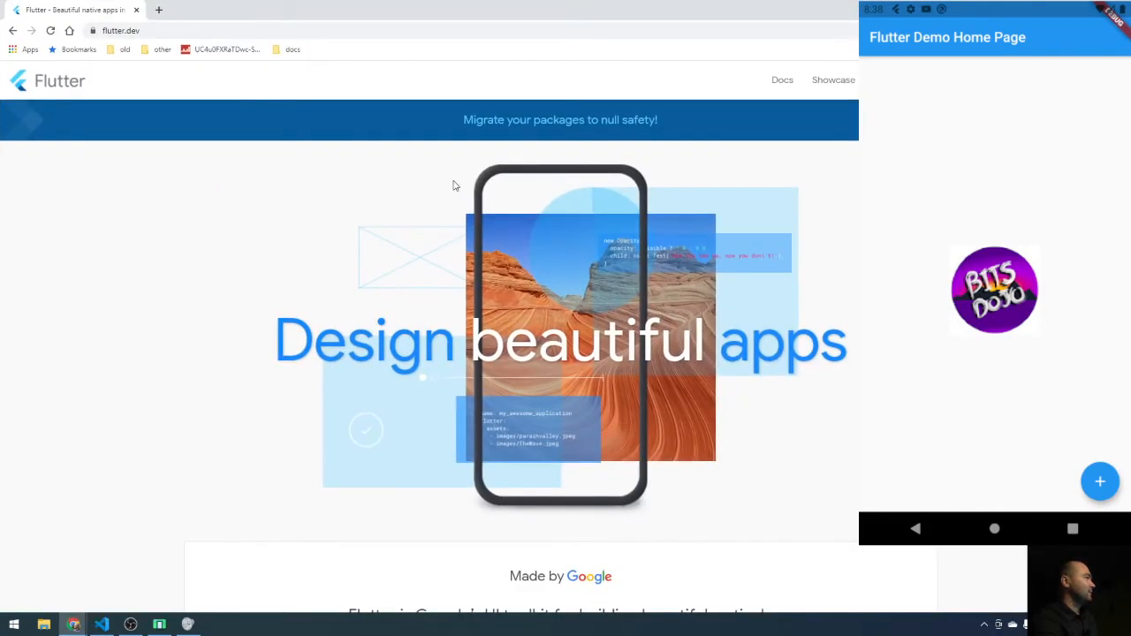
# Step: Scroll flutter.dev to the news cards and open the Windows Alpha image in a new tab
pyautogui.scroll(-3)
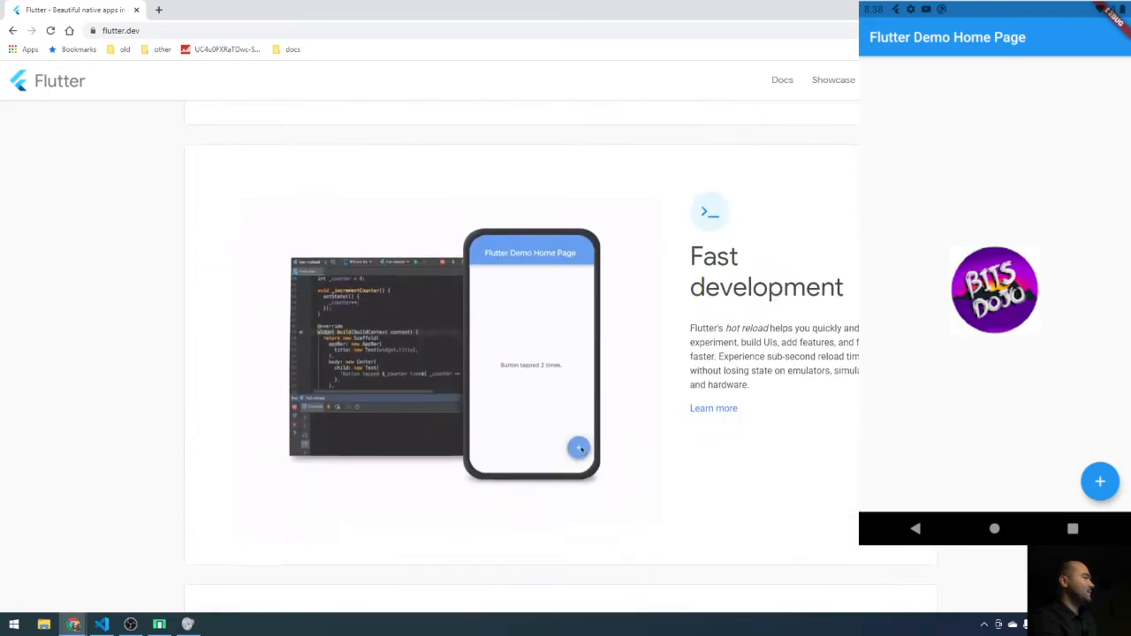
pyautogui.scroll(-3)
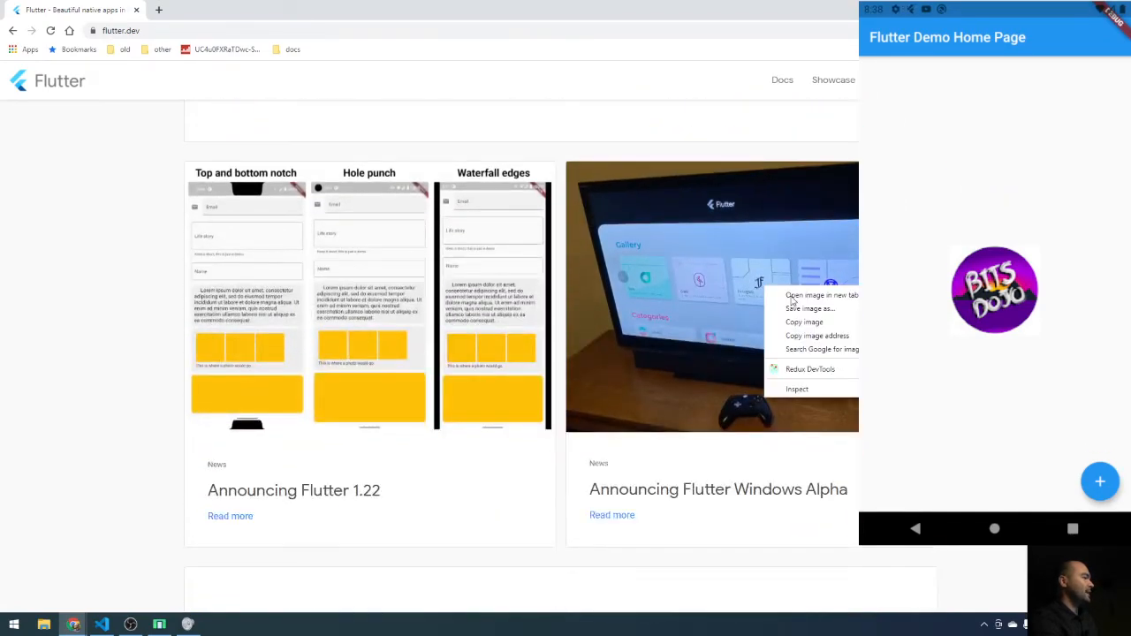
pyautogui.click(821, 295)
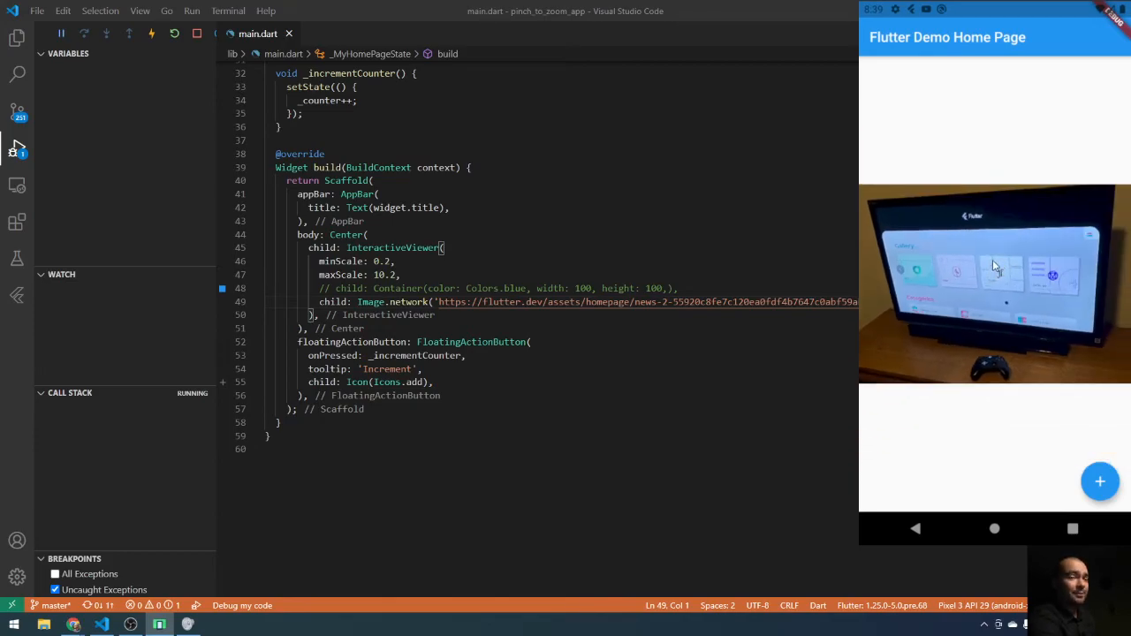
pyautogui.moveTo(993, 255)
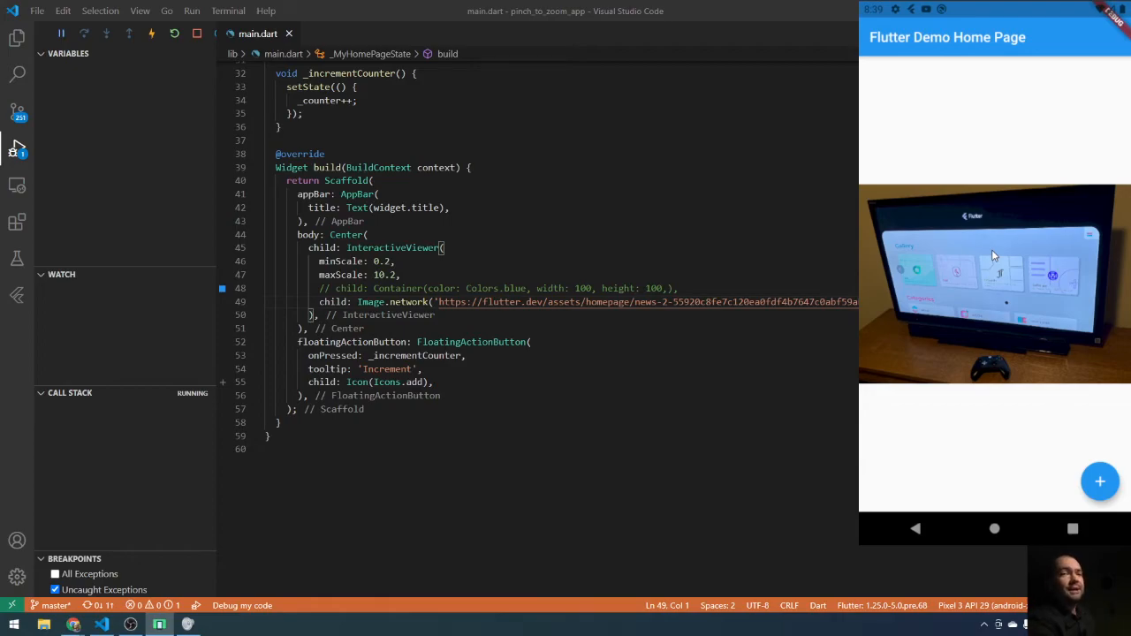
pyautogui.moveTo(1024, 270)
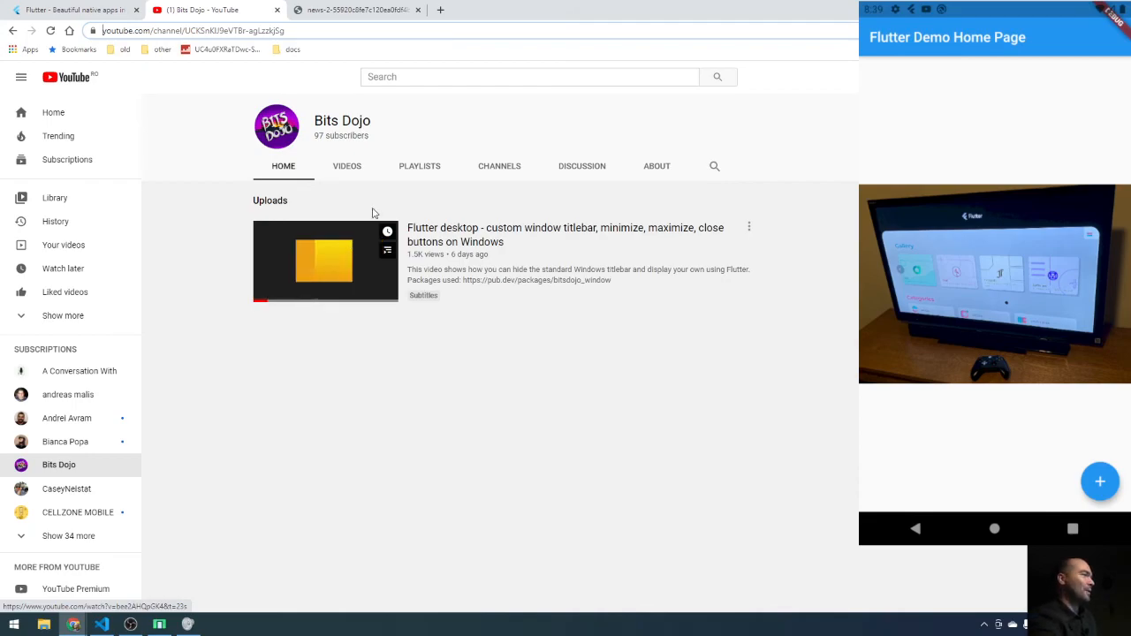
pyautogui.moveTo(326, 261)
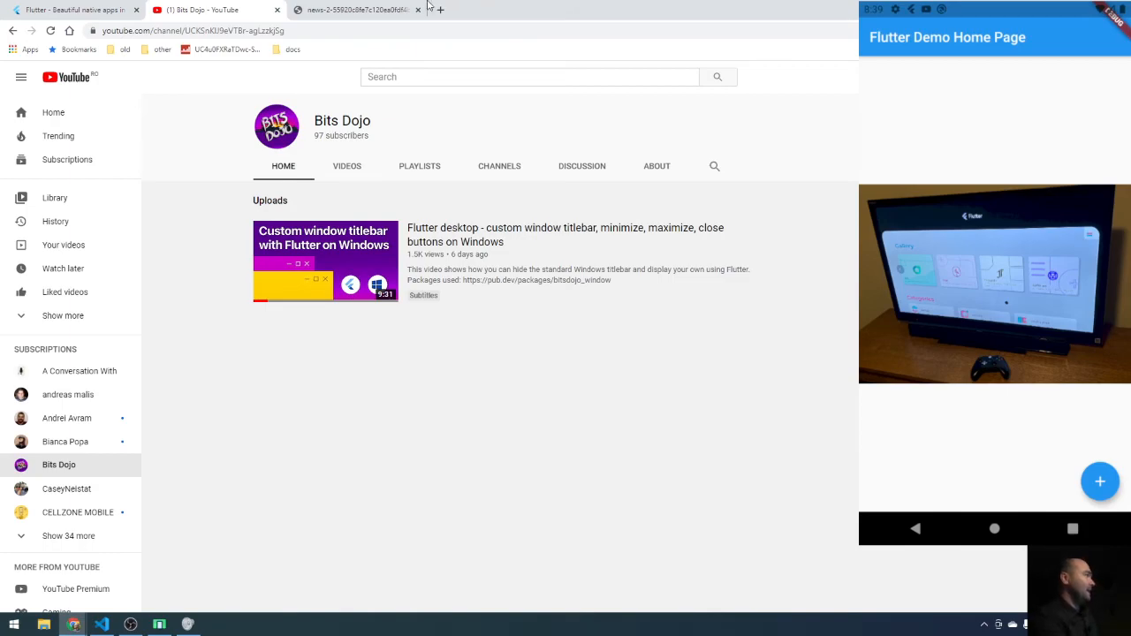
pyautogui.moveTo(358, 10)
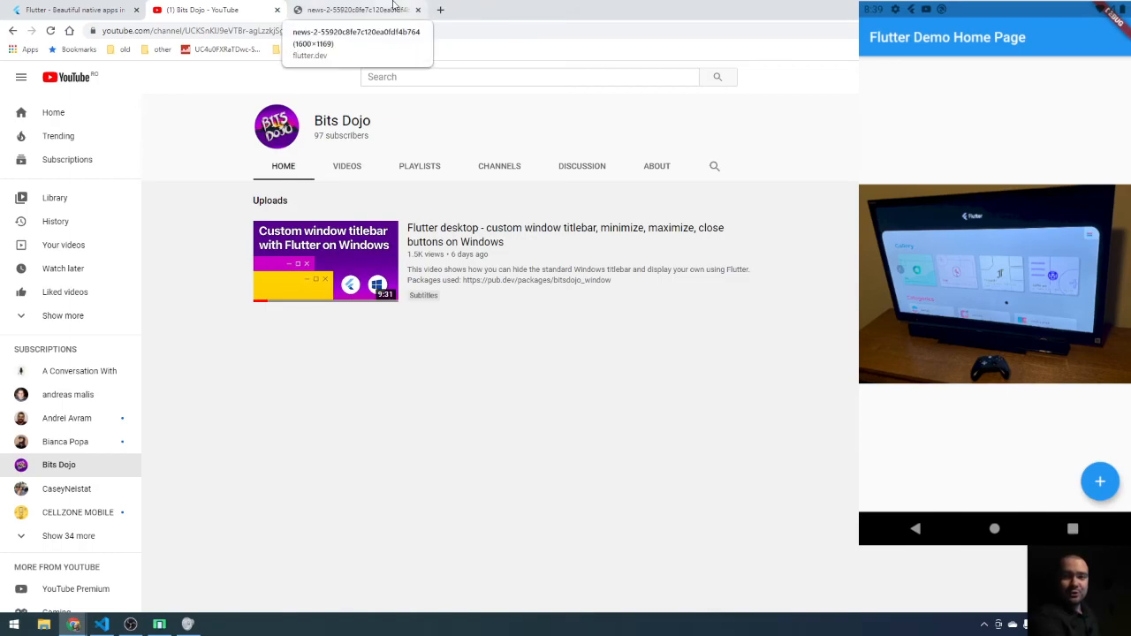